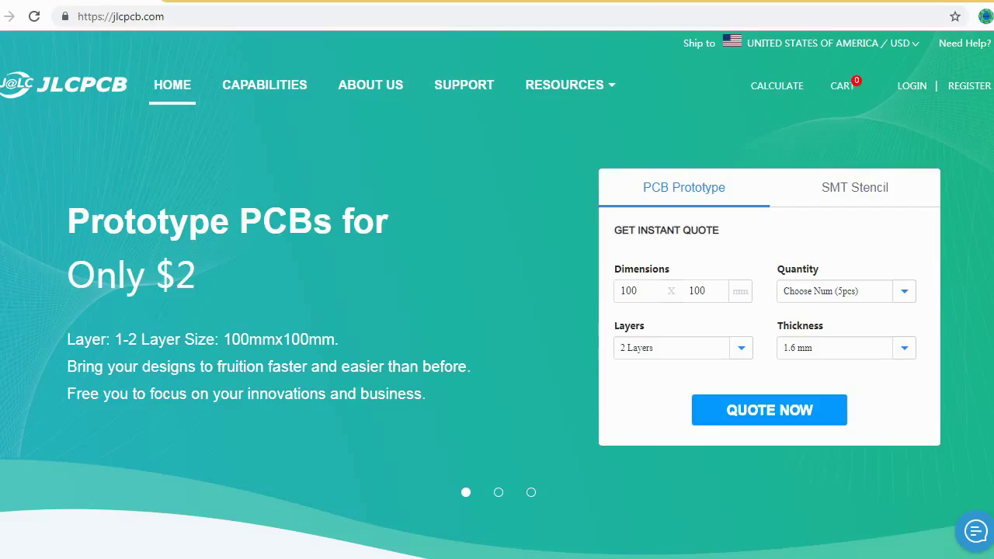
# Step: Review the home-page layer pricing and the cart holding the $2.00 2-layer prototype order
pyautogui.scroll(-3)
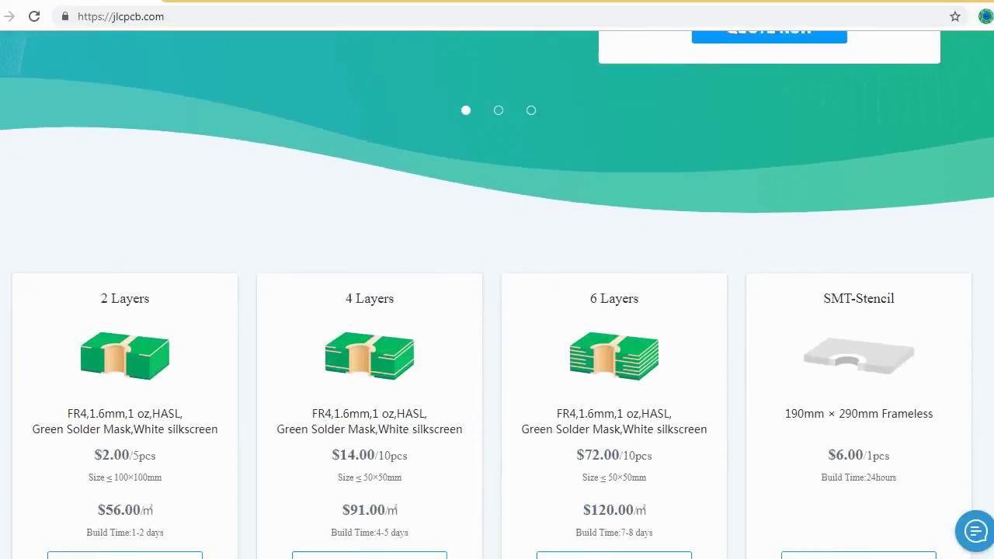
pyautogui.scroll(-3)
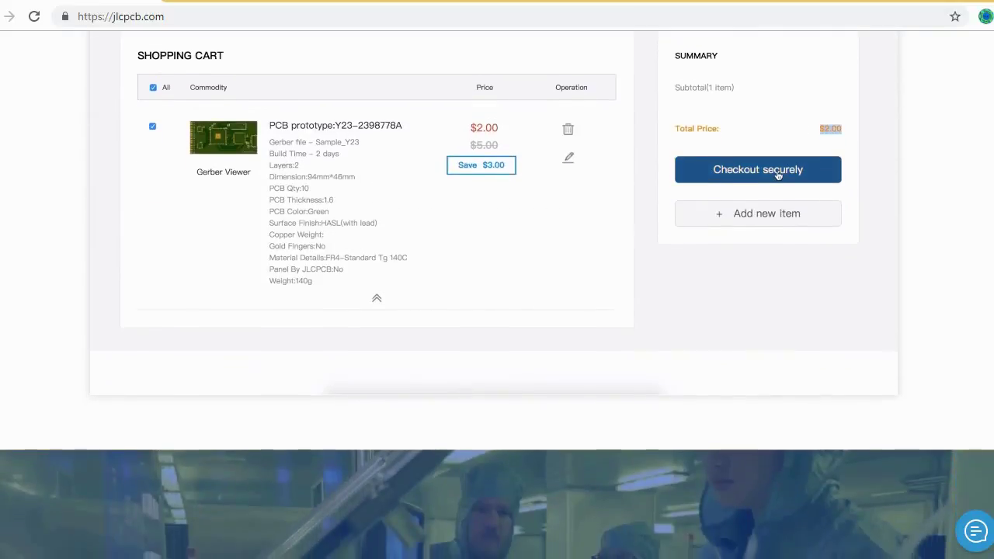
# Step: Show the $2.00 quote for the 67x44 mm 2-layer board and list the PCB Qty choices
pyautogui.click(758, 170)
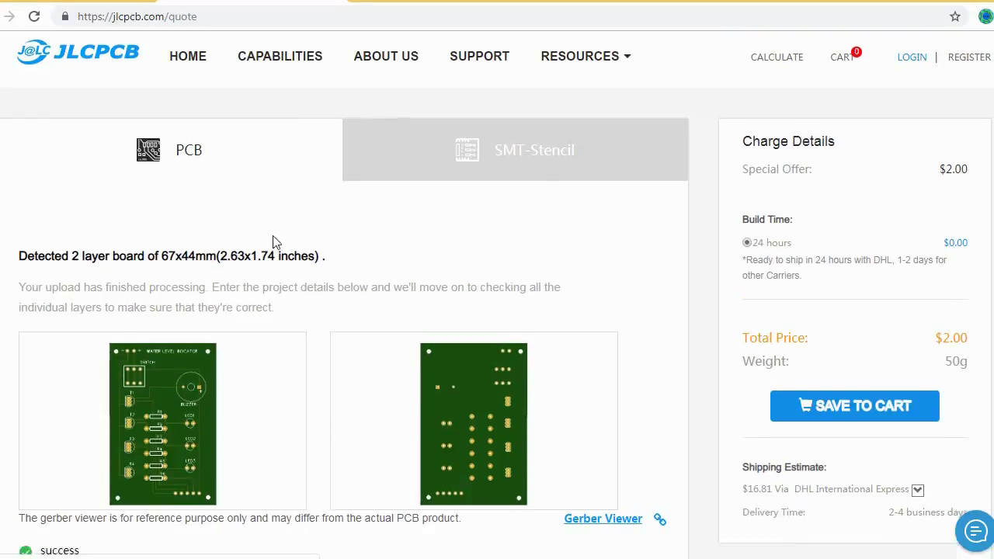
pyautogui.scroll(-3)
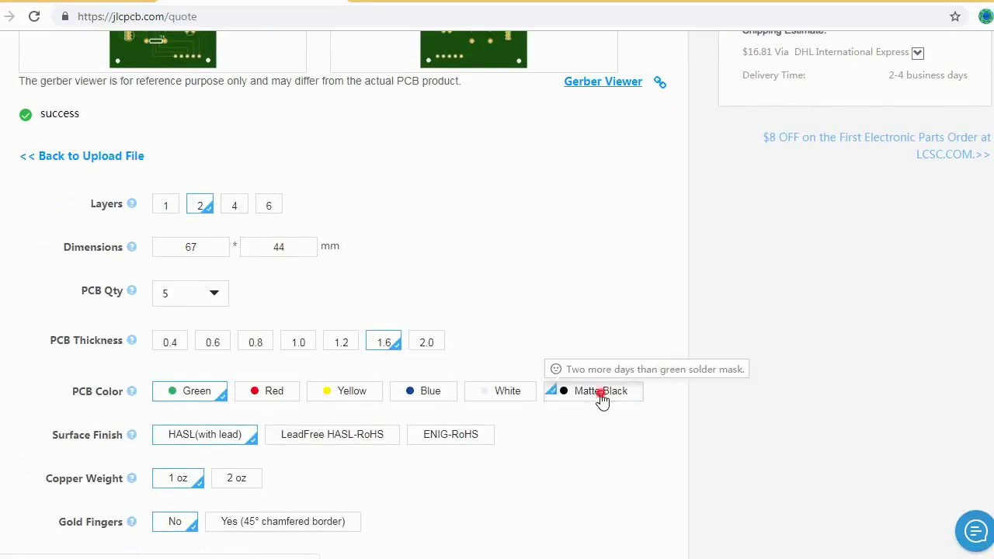
pyautogui.click(189, 292)
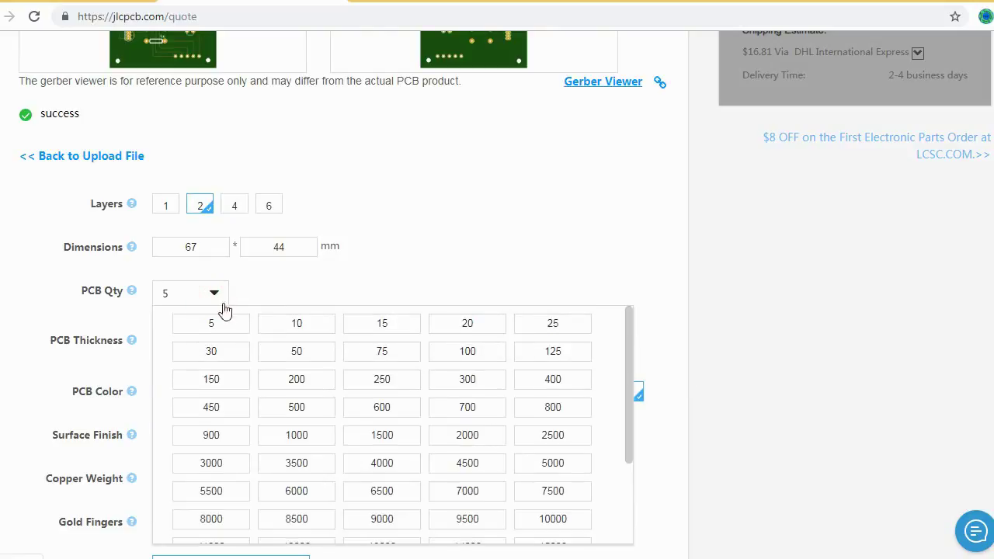